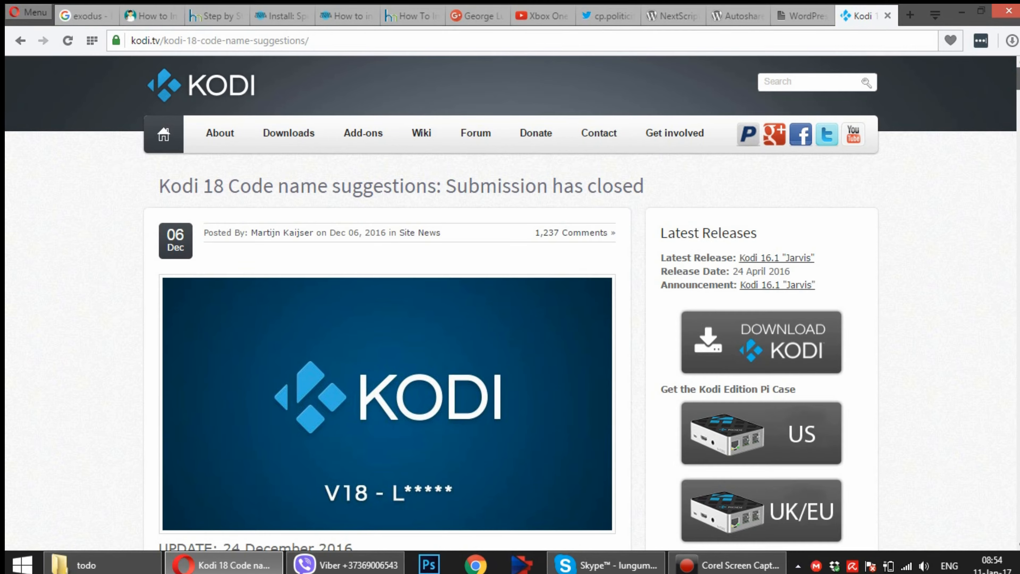
- Scroll down through the code name suggestion comments on kodi.tv
scroll(down, 3)
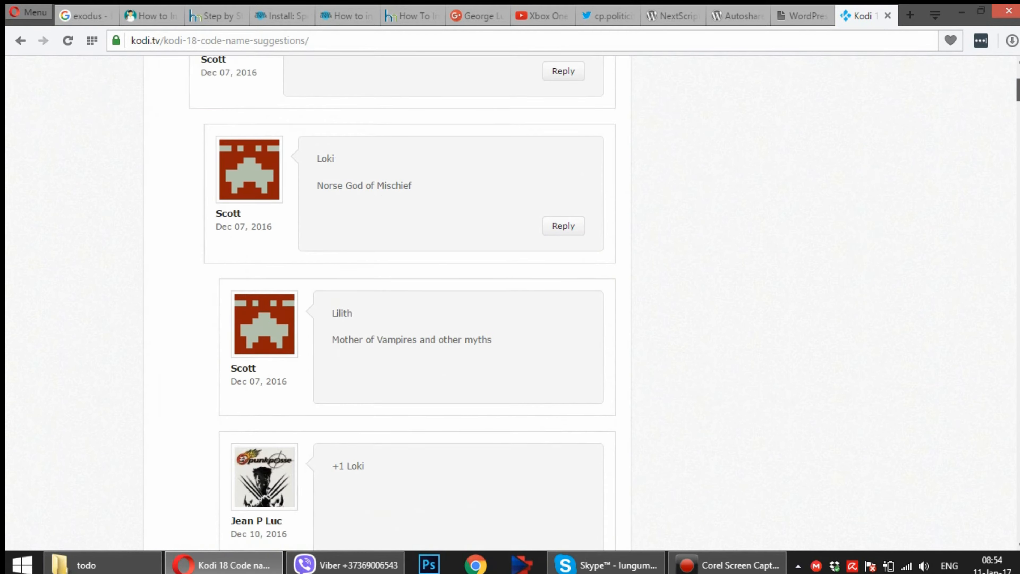
scroll(down, 3)
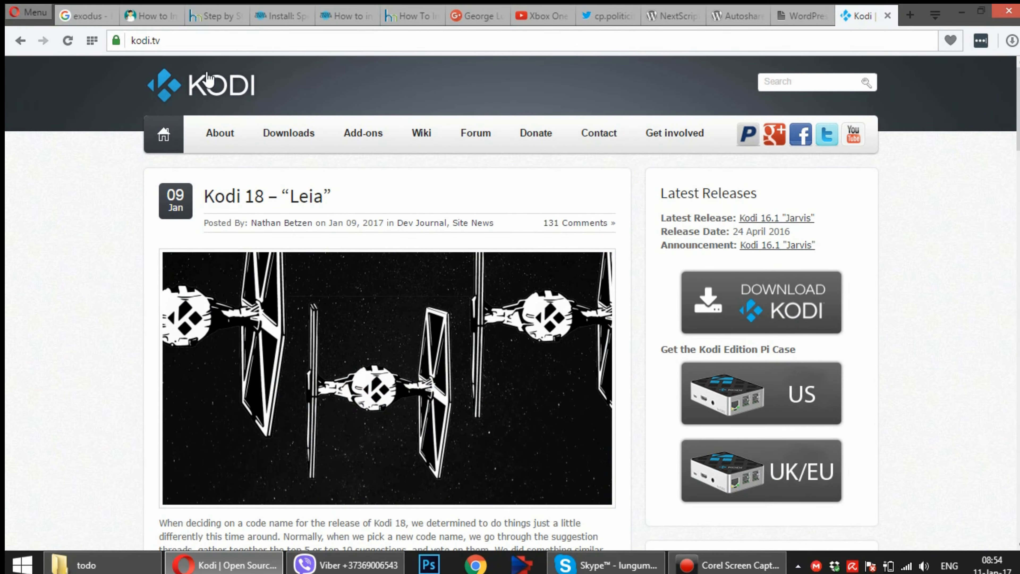
- Read the Kodi 18 "Leia" announcement article down to its closing Carrie Fisher tribute line
click(266, 196)
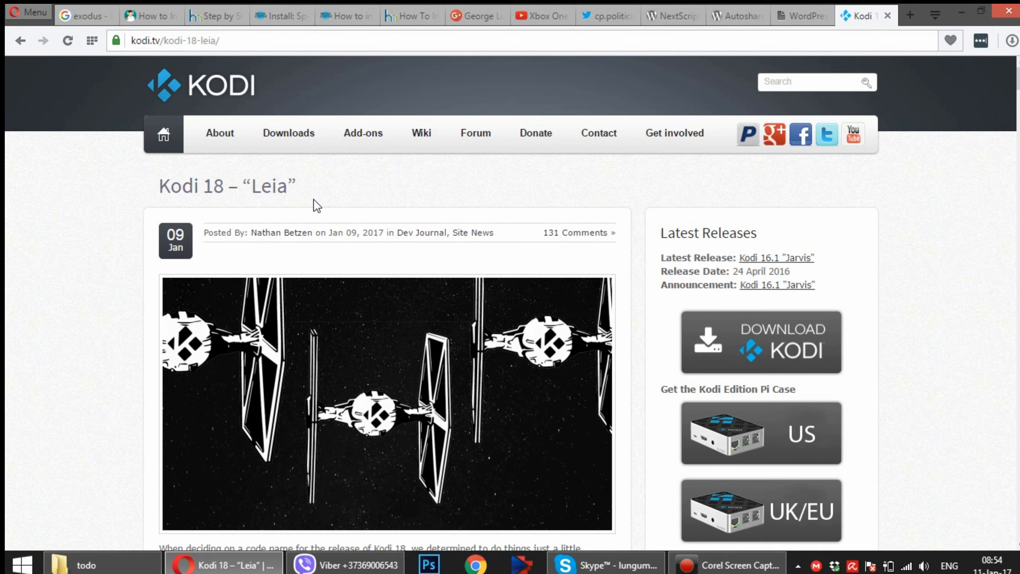
scroll(down, 3)
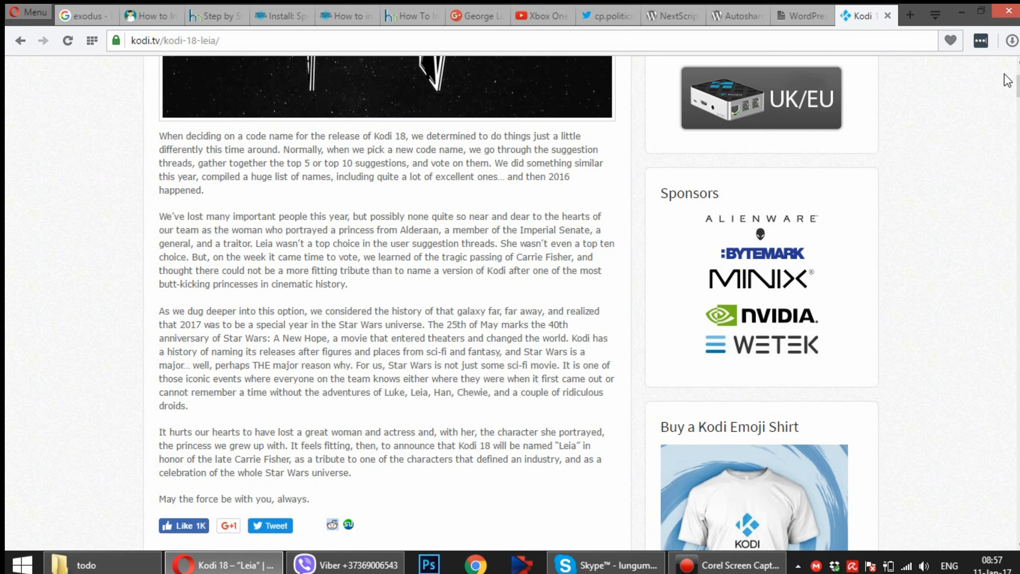
mouse_move(988, 192)
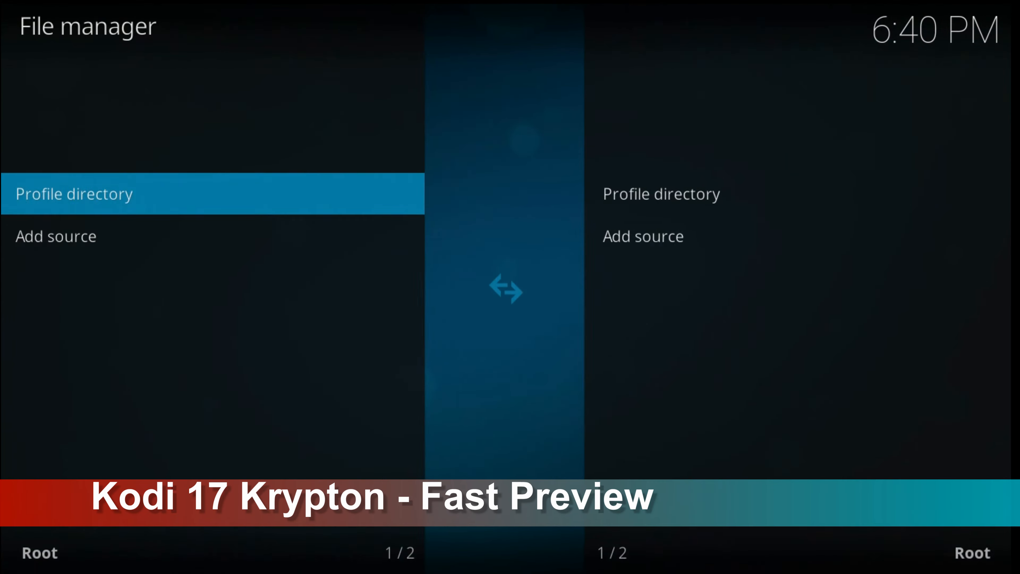
click(55, 236)
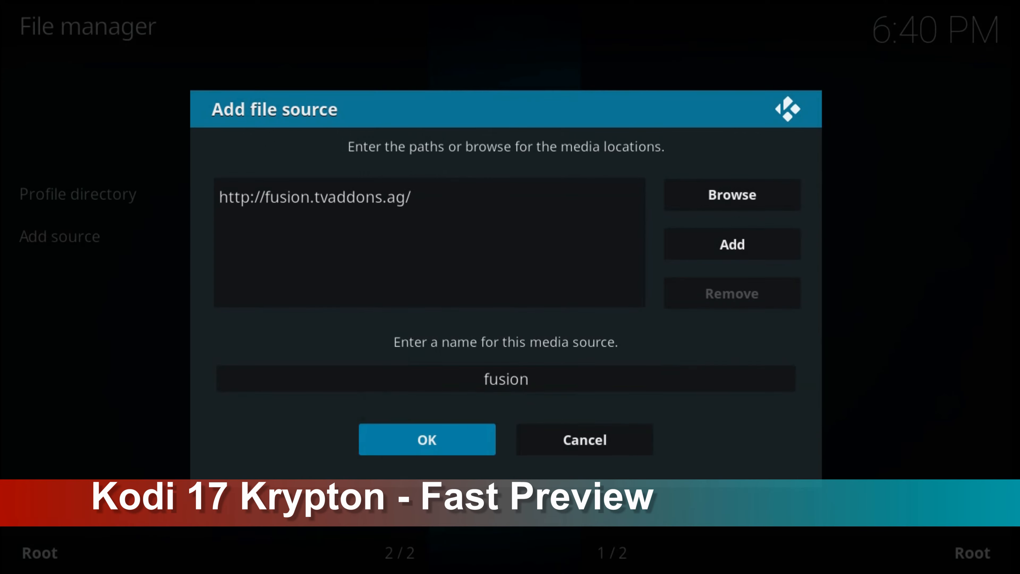